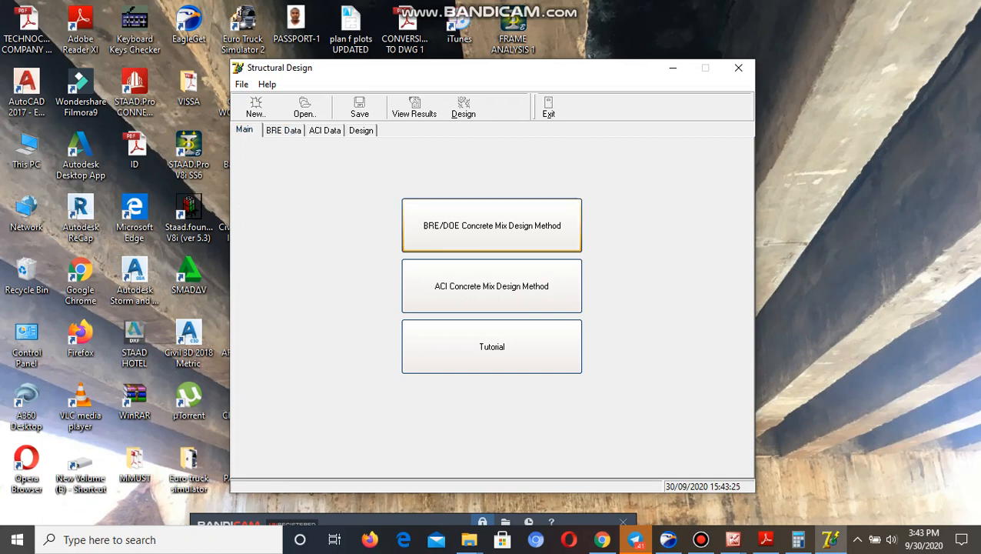
Start a new BRE concrete mix design titled SHOTCRETE CLASS30.
click(492, 225)
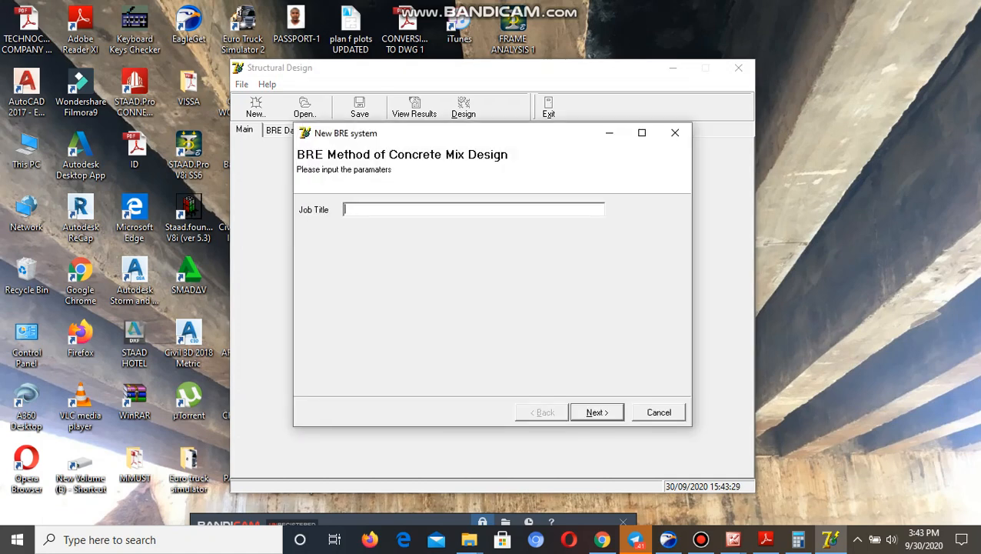
text(SH)
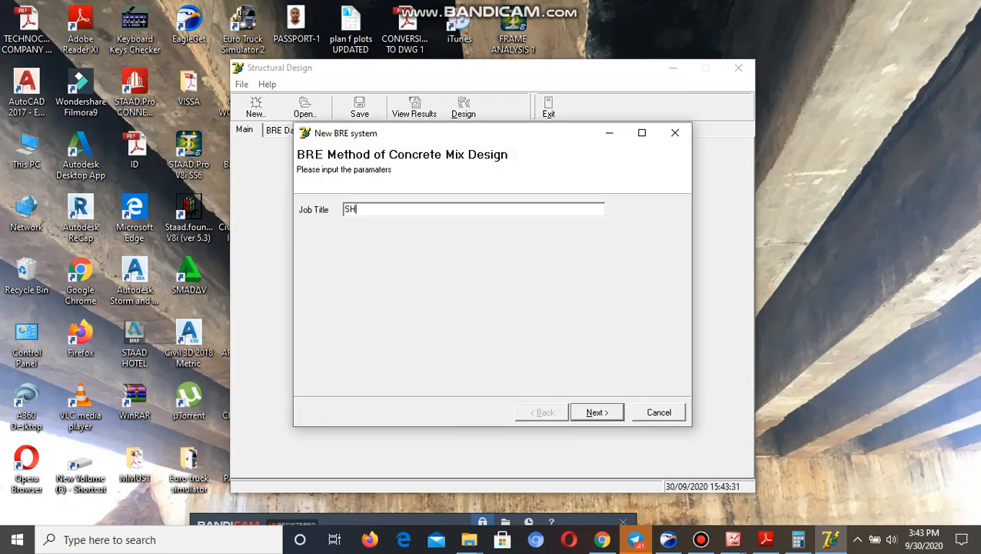
text(OTCRETE C)
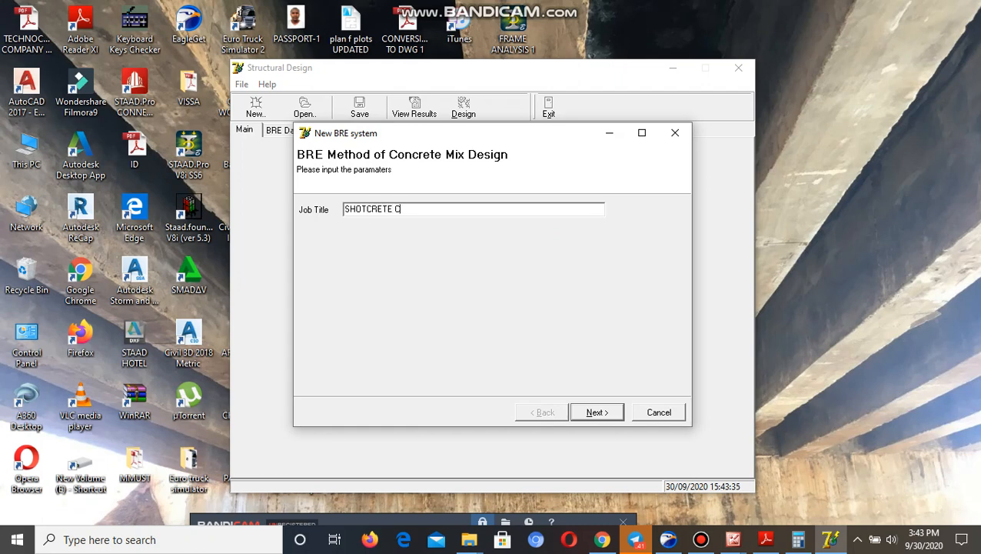
text(LASS)
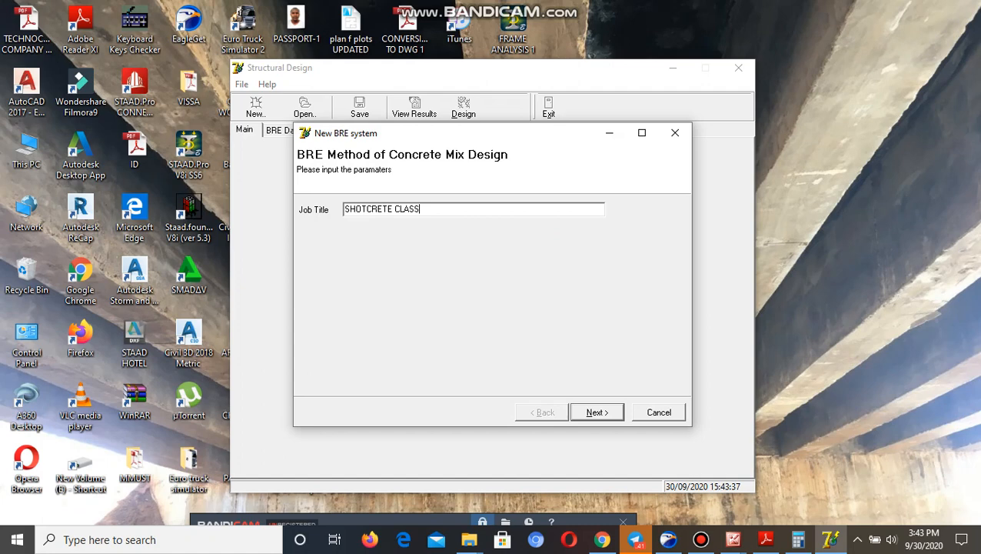
text(30)
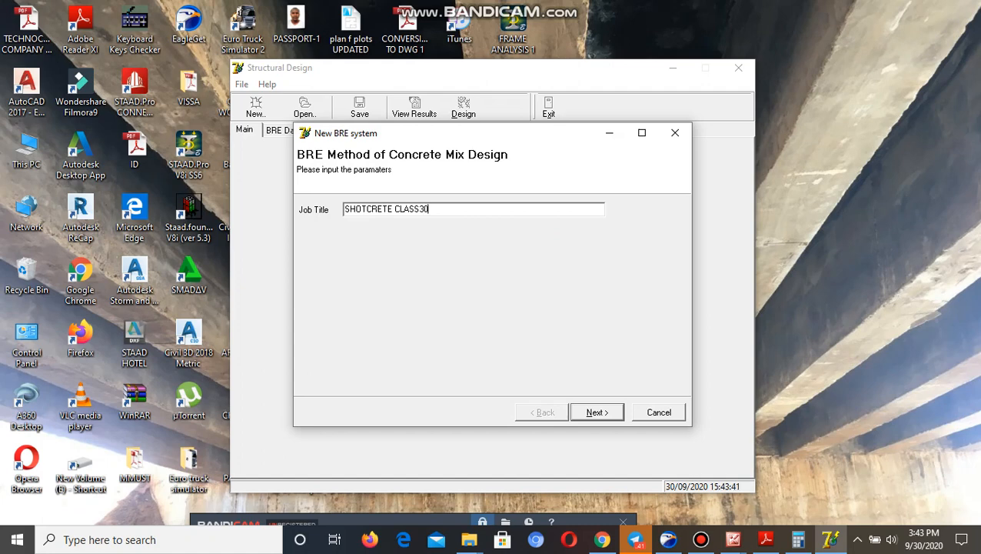
Set characteristic strength to 35 MPa for reinforced concrete in the compulsory parameters.
click(597, 412)
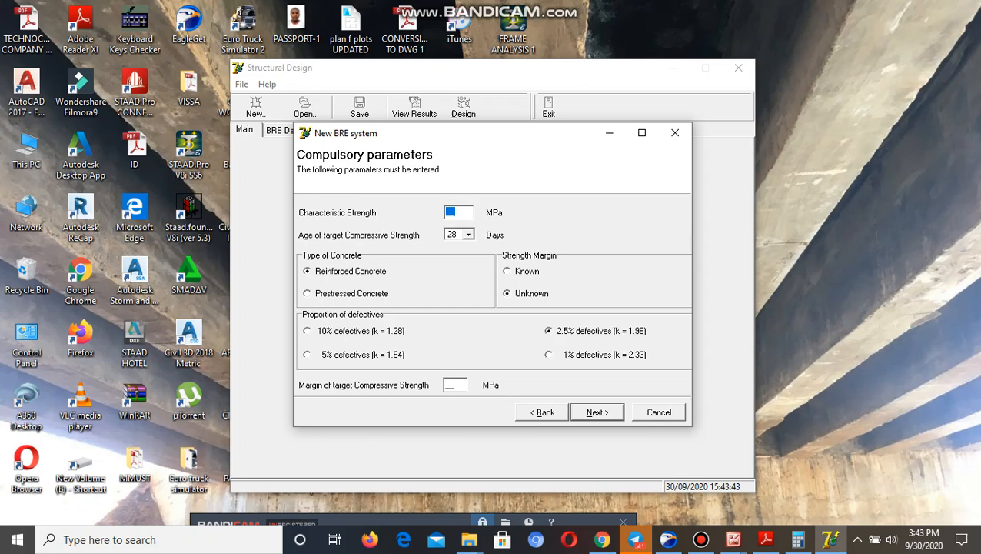
click(458, 212)
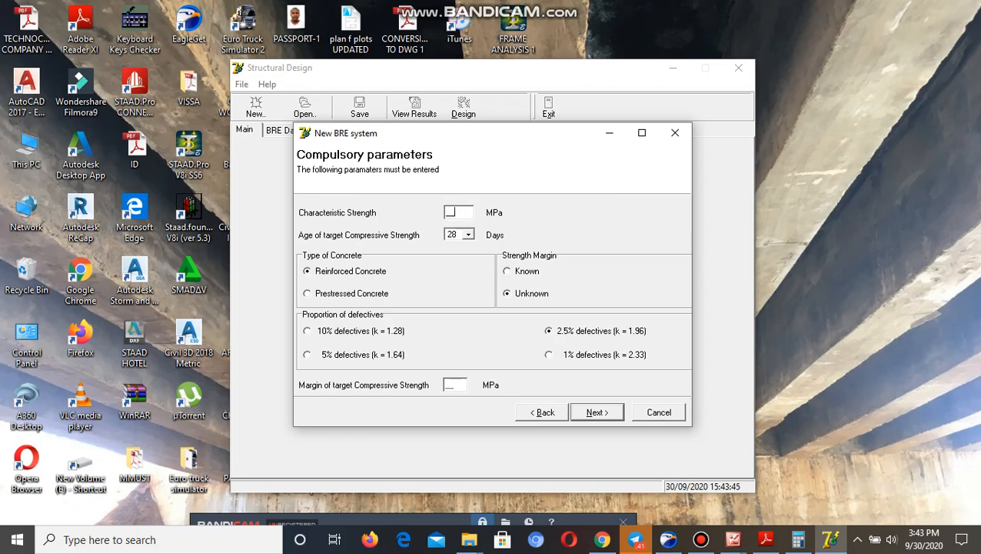
text(30)
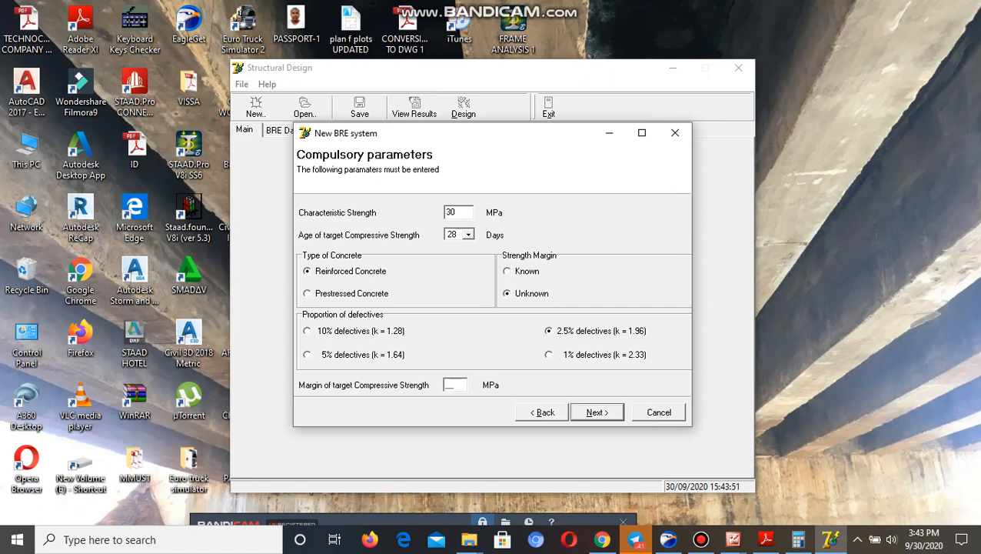
text(35)
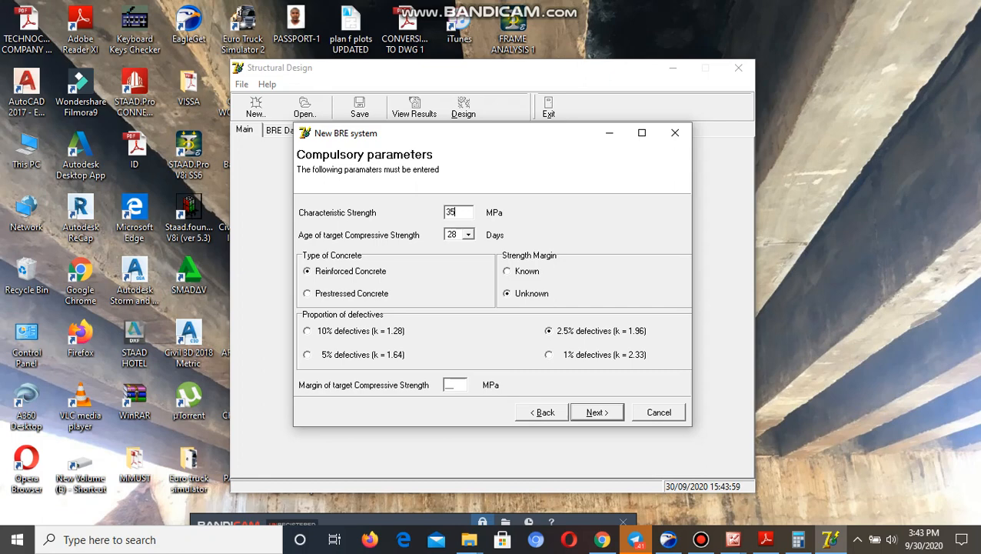
click(454, 234)
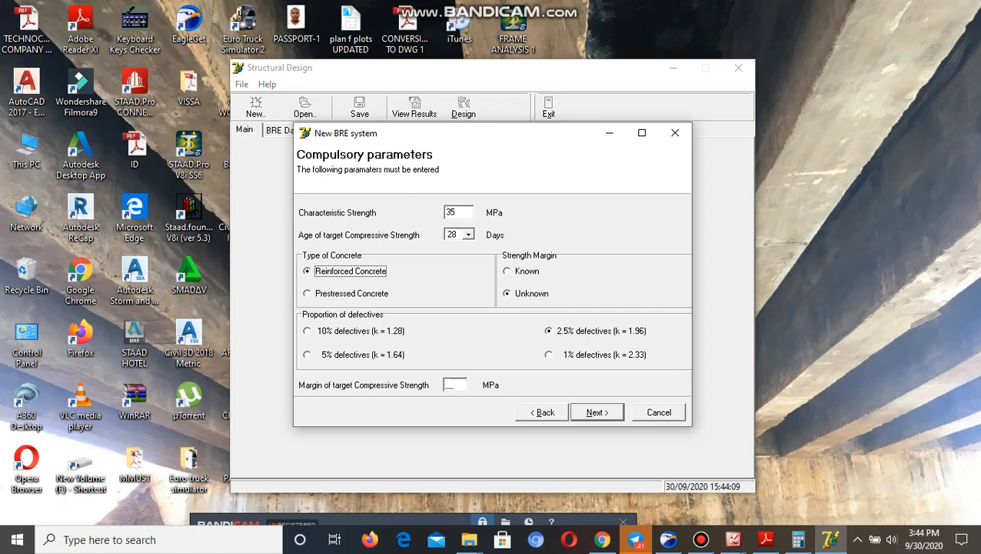
Specify a known strength margin of 5 MPa and proceed to cement and aggregate choices.
click(506, 271)
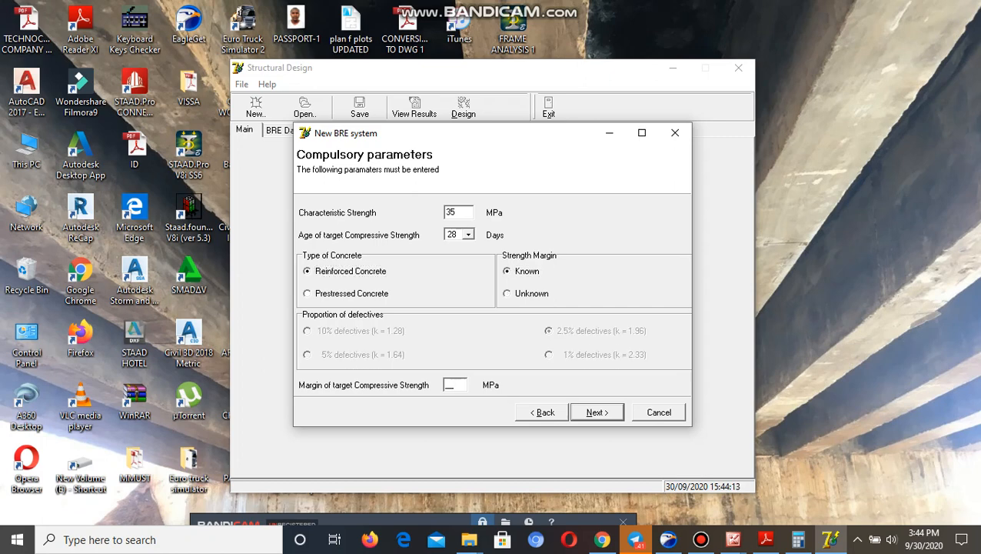
text(5)
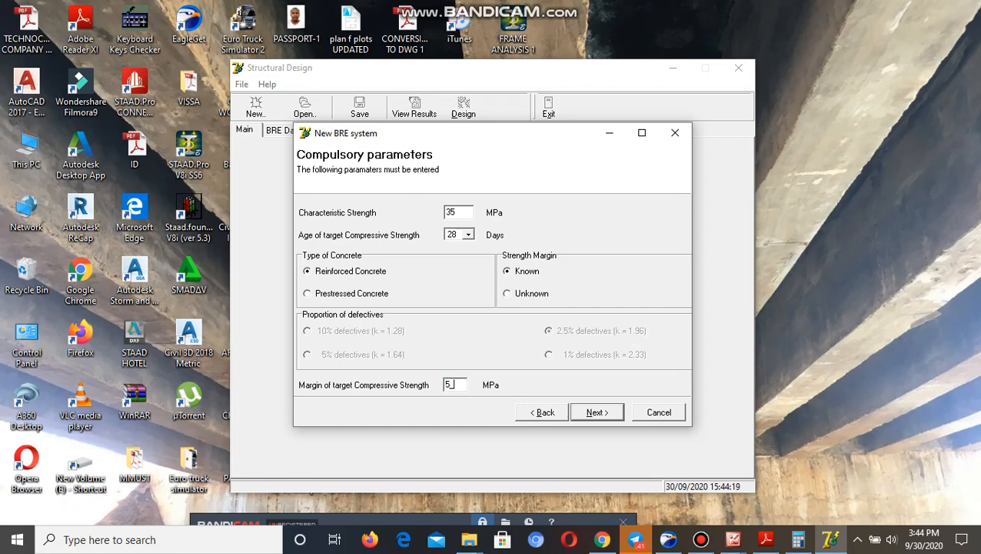
click(596, 412)
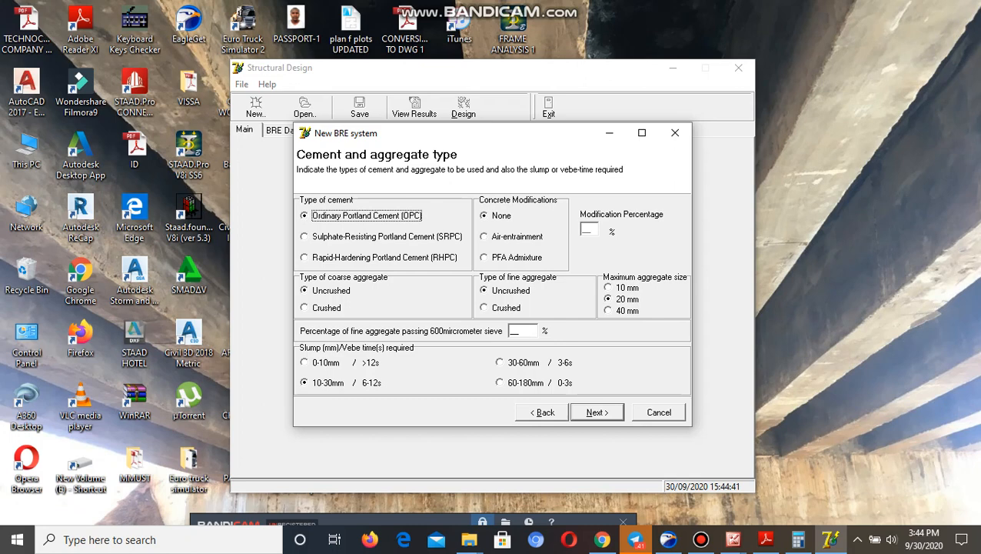
Add PFA admixture as the cement replacement and enter its percentage.
click(484, 257)
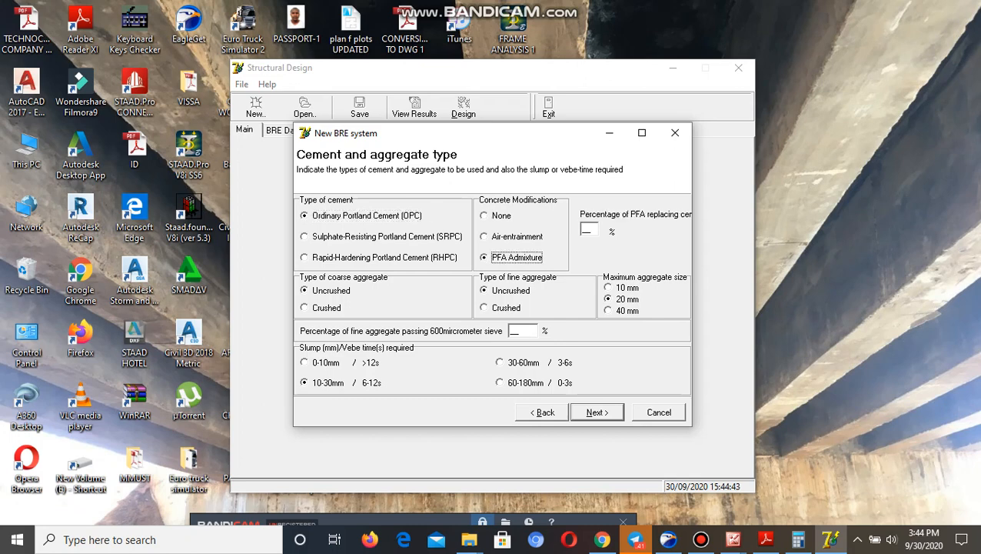
click(589, 231)
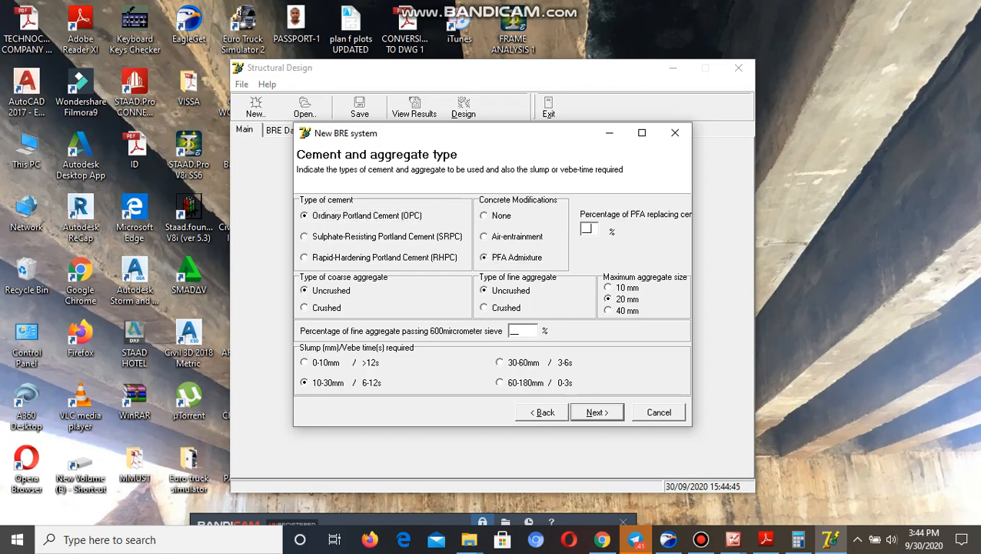
click(587, 229)
text(7)
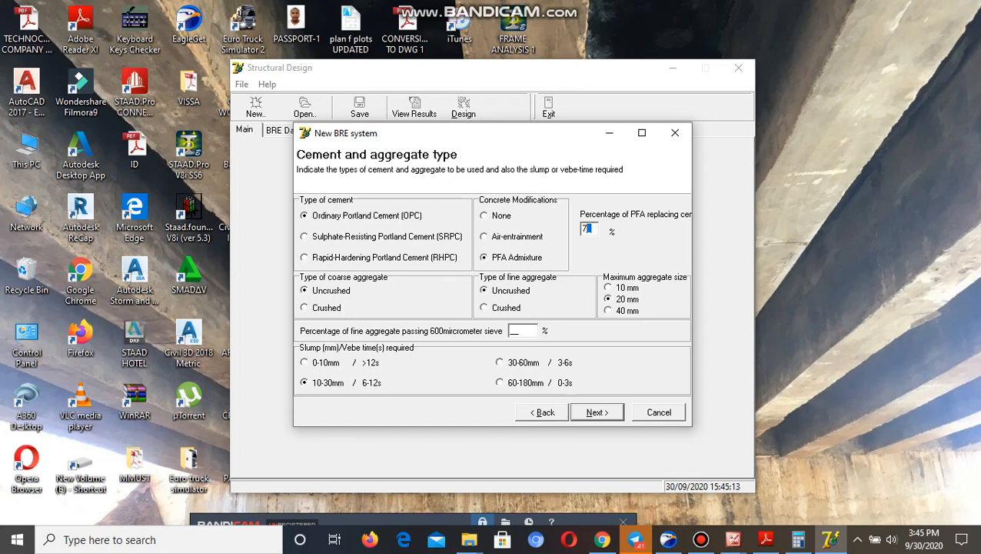
Choose crushed 10 mm coarse aggregate, 29% fines passing 600 µm and 60–180 mm slump.
click(305, 307)
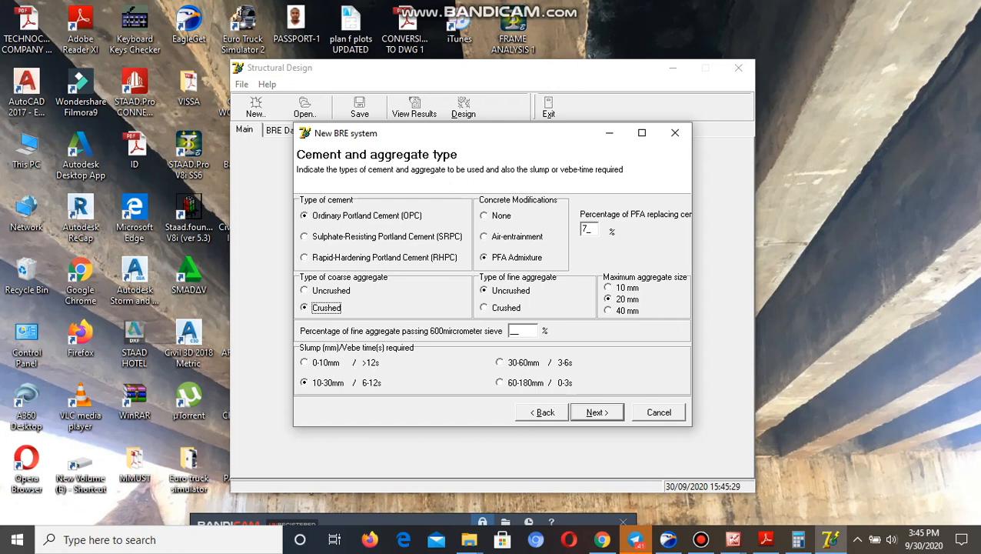
click(609, 287)
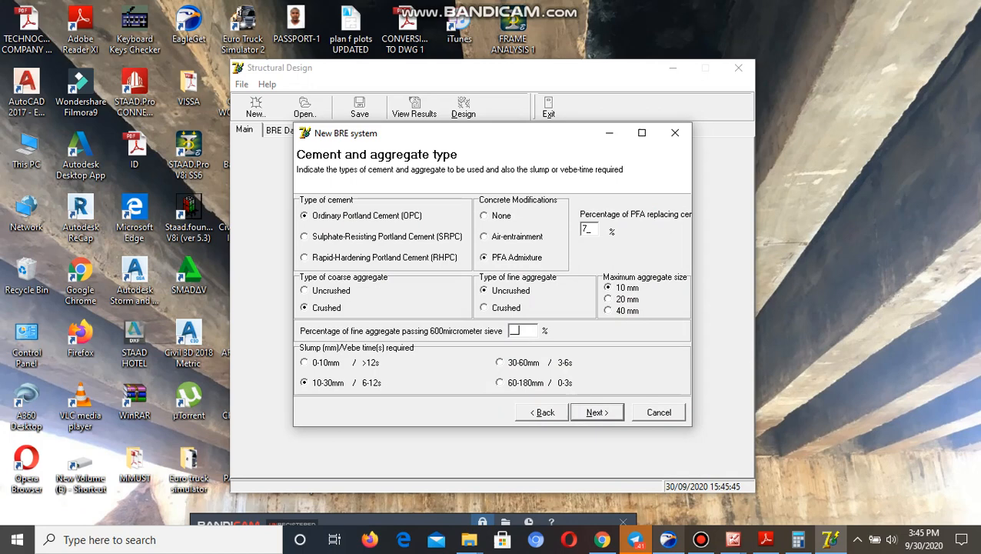
click(522, 330)
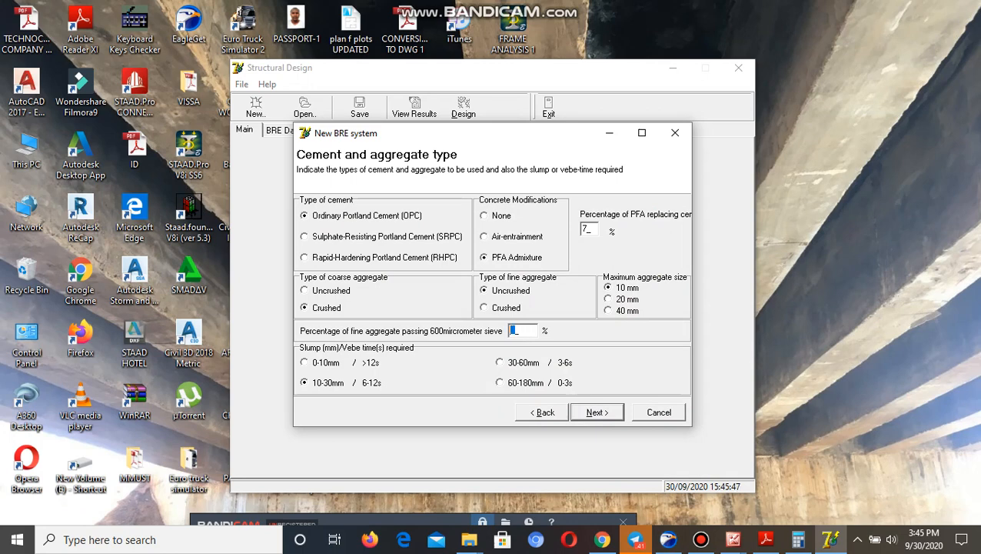
text(29)
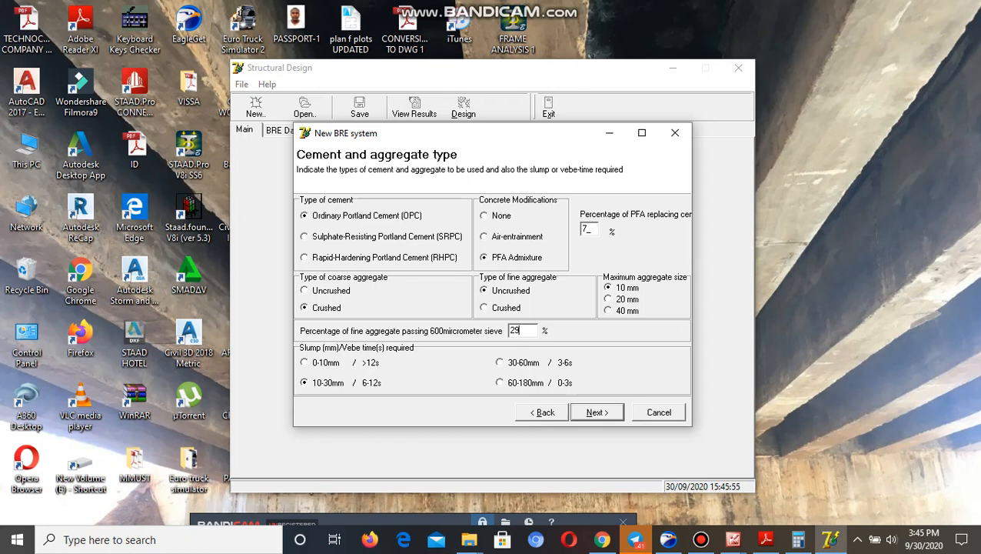
click(500, 382)
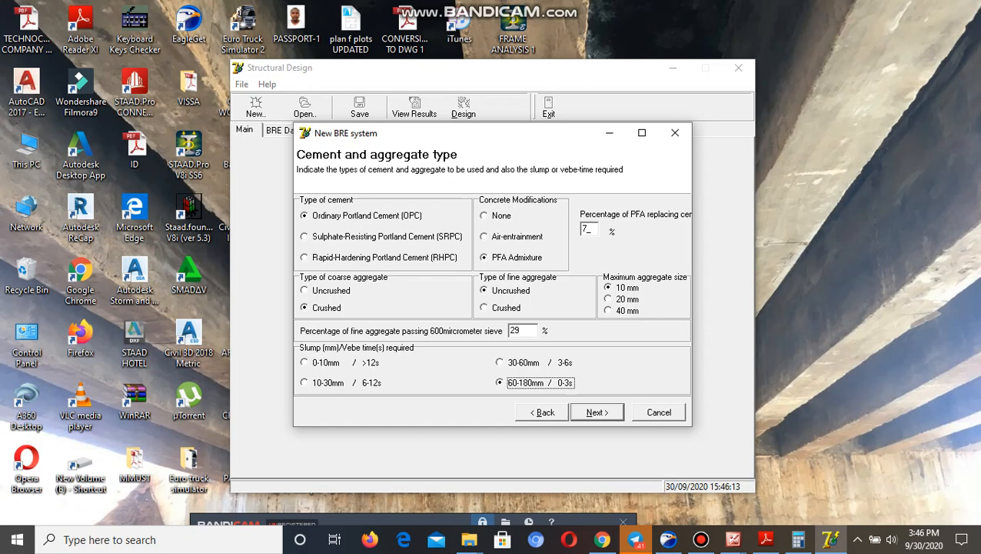
click(597, 412)
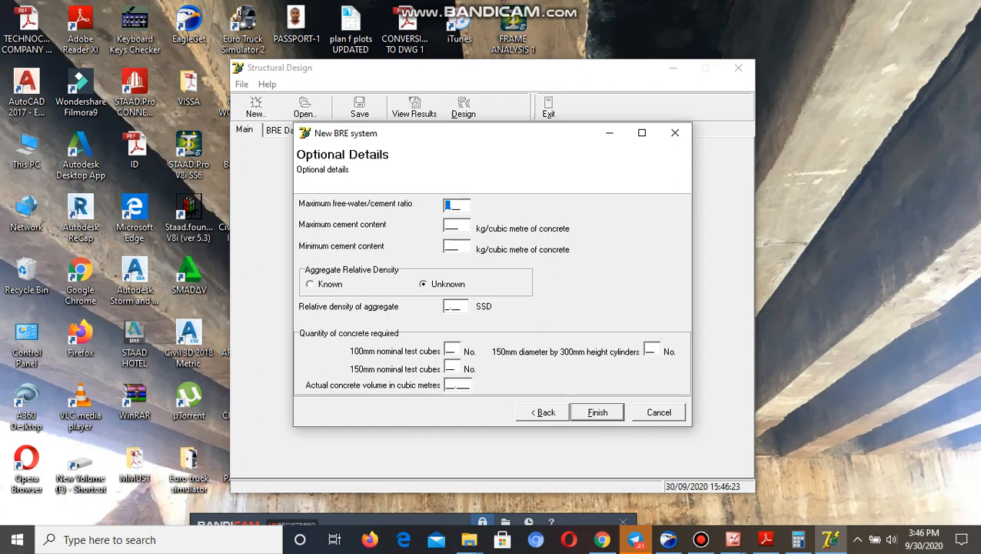
Enter water/cement ratio 0.48 with cement content limits of 400 and 350 kg/m³.
text(0.48)
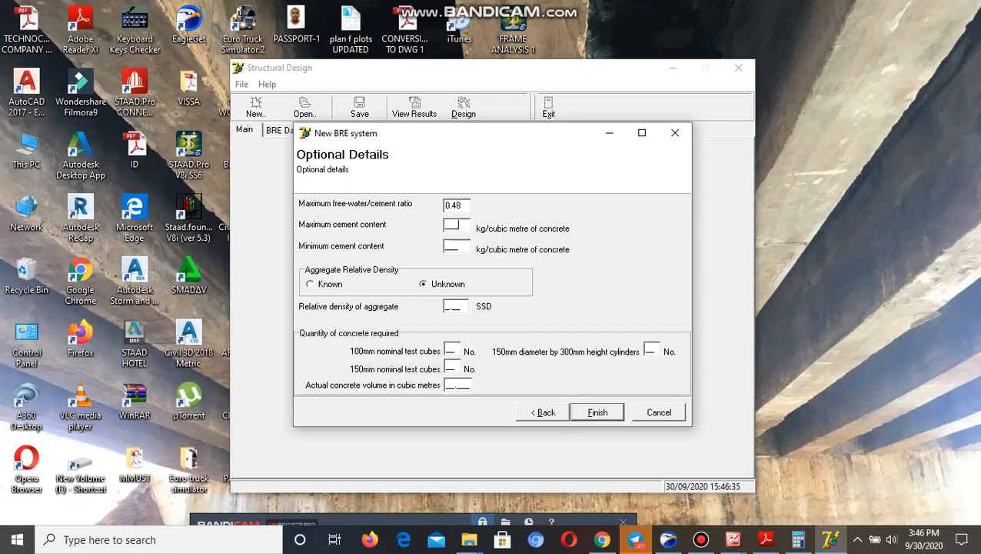
click(455, 224)
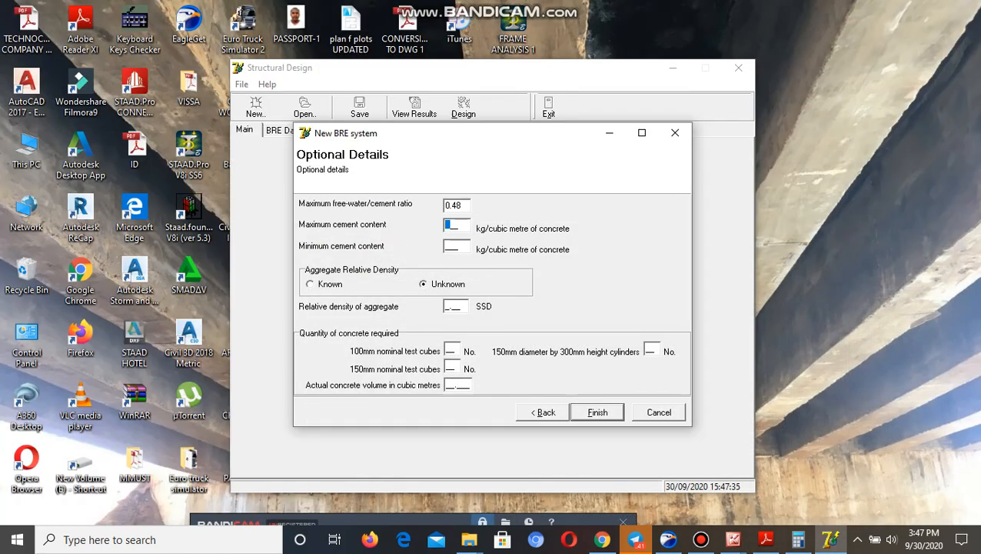
text(3)
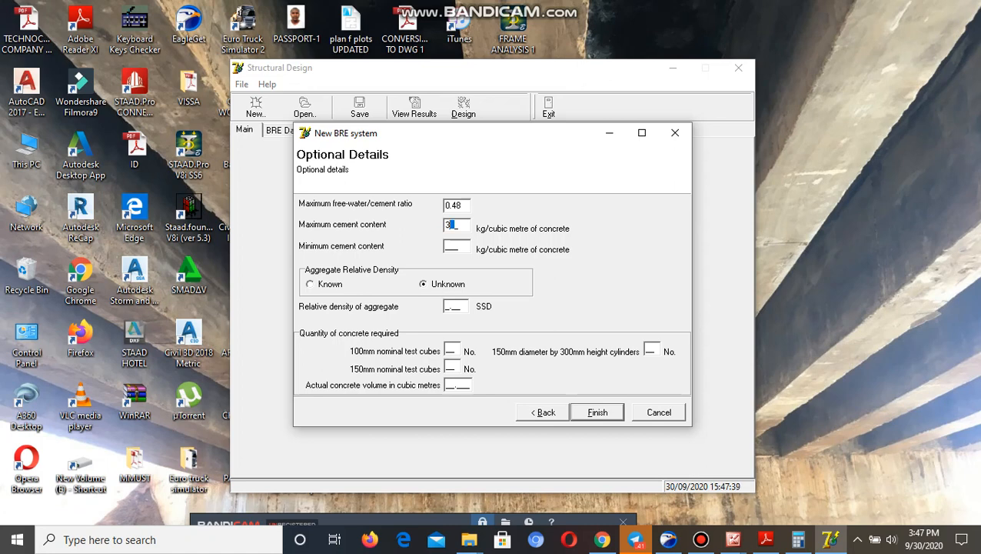
text(4)
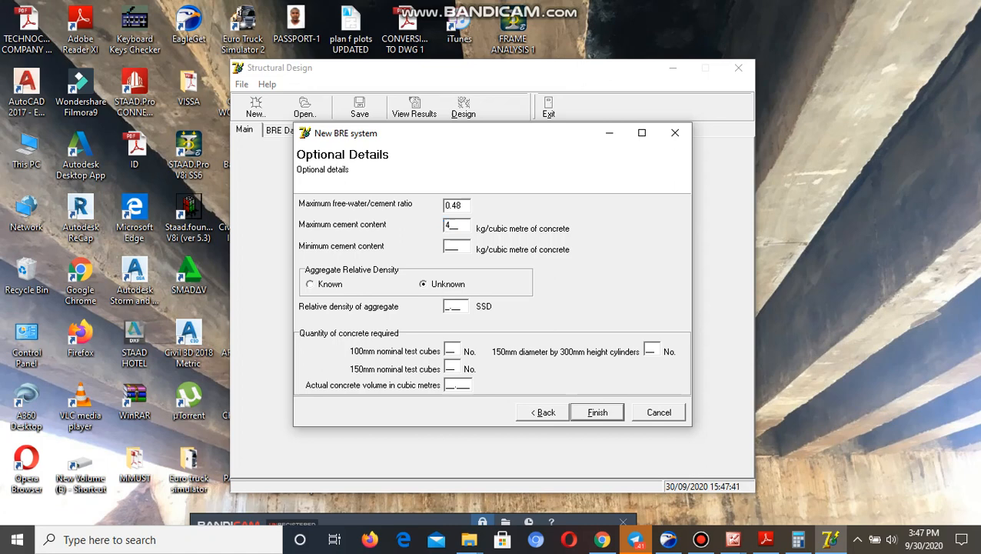
text(00)
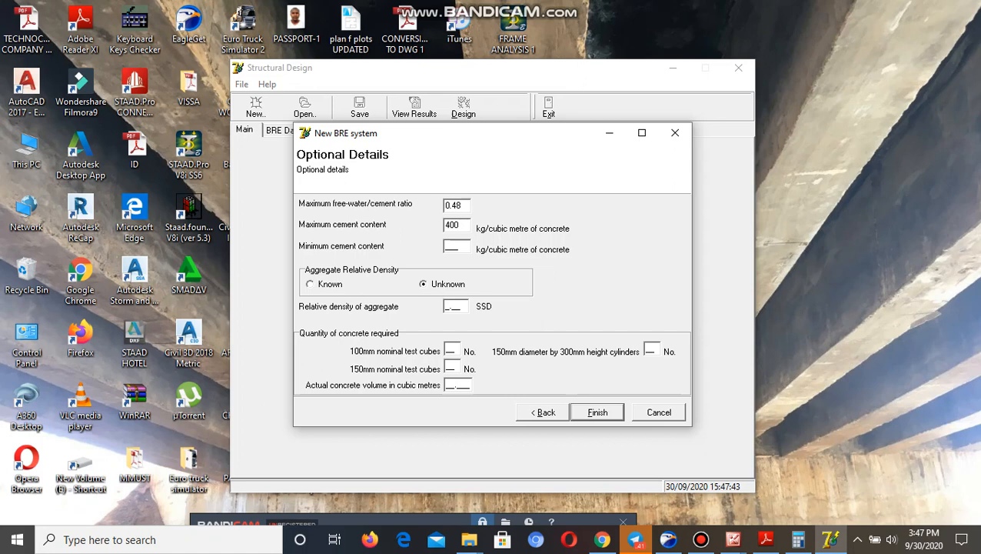
text(3)
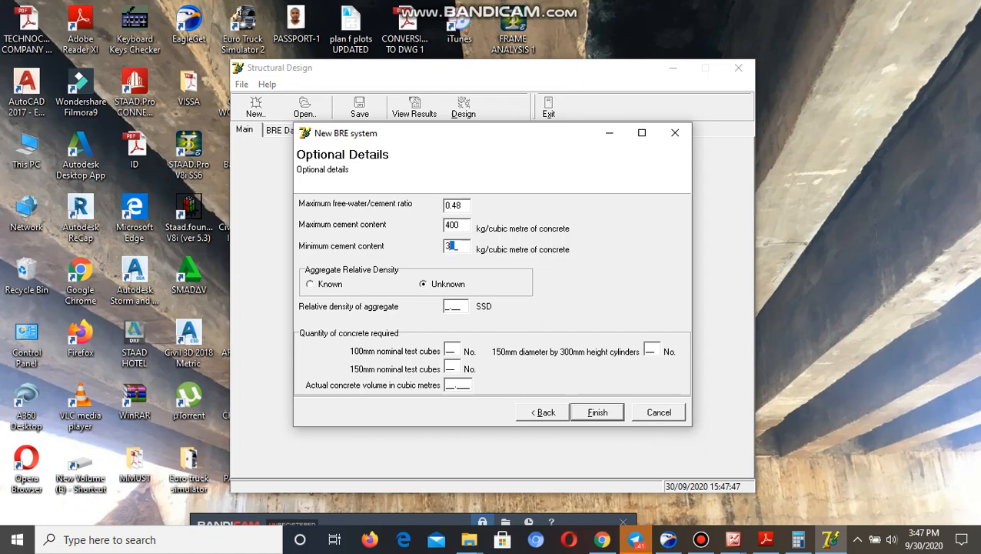
text(50)
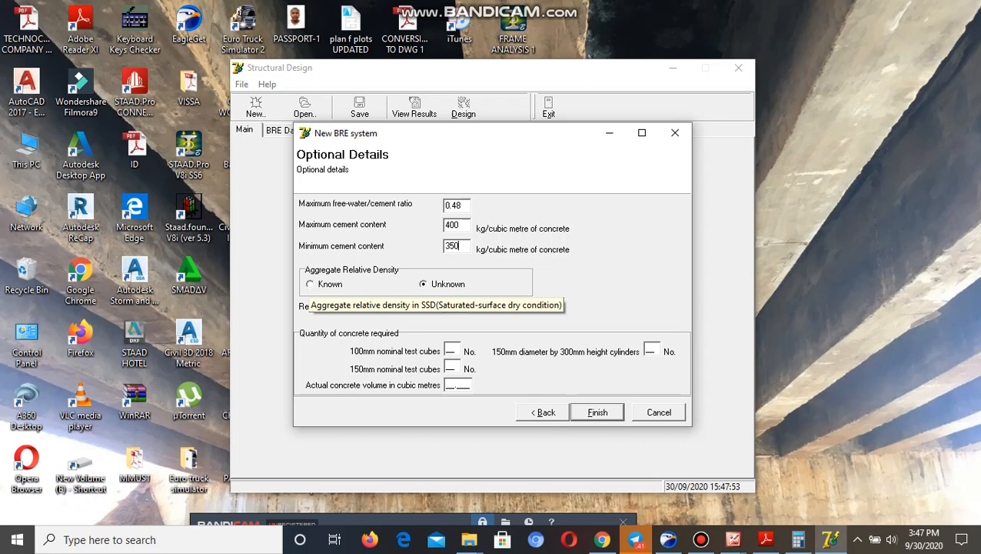
Set aggregate relative density 2.66 SSD and 6 test cubes, then run the design.
click(311, 283)
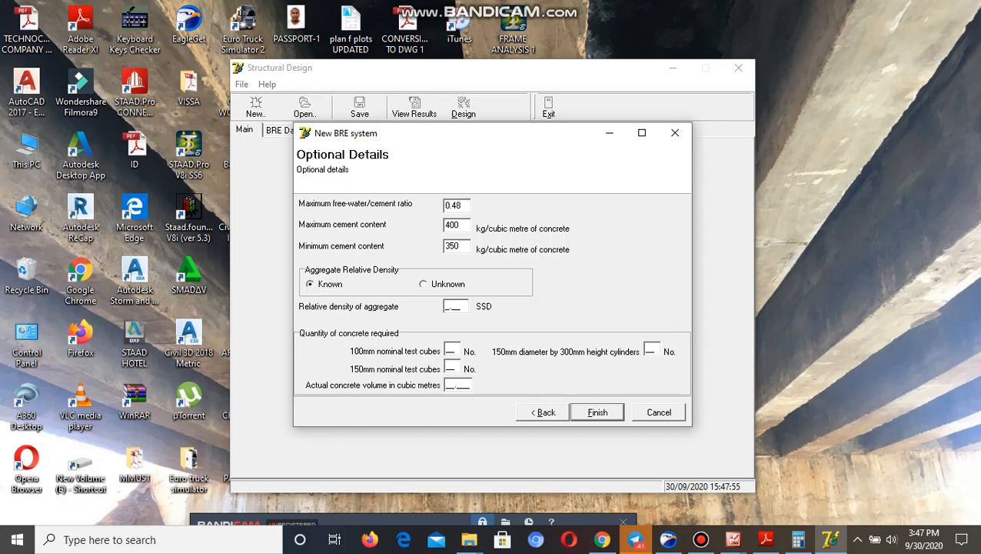
click(455, 306)
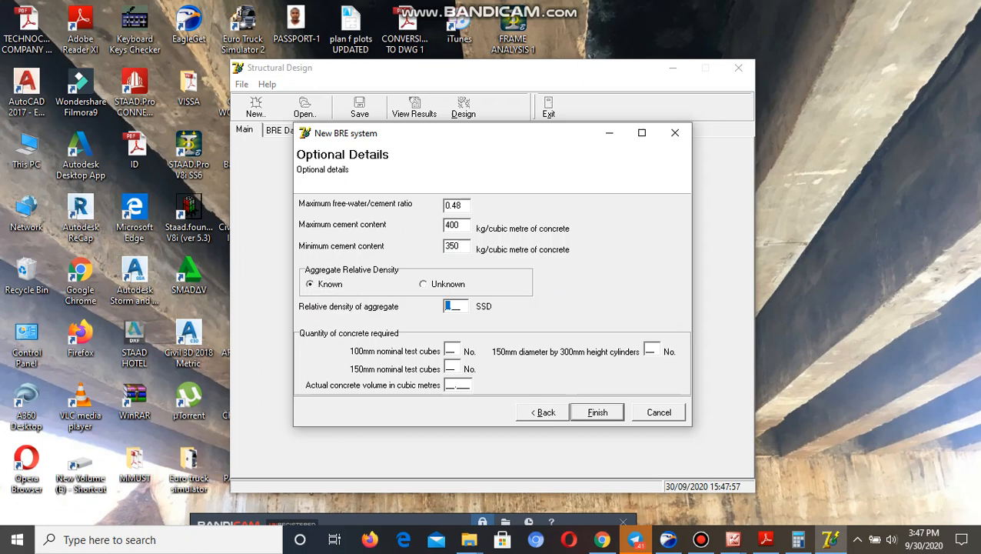
text(2)
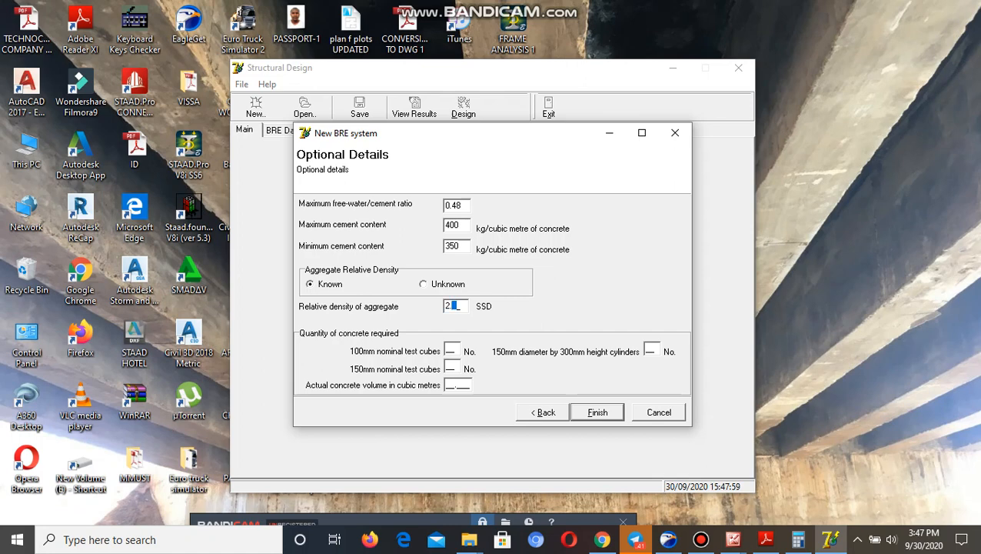
text(.66)
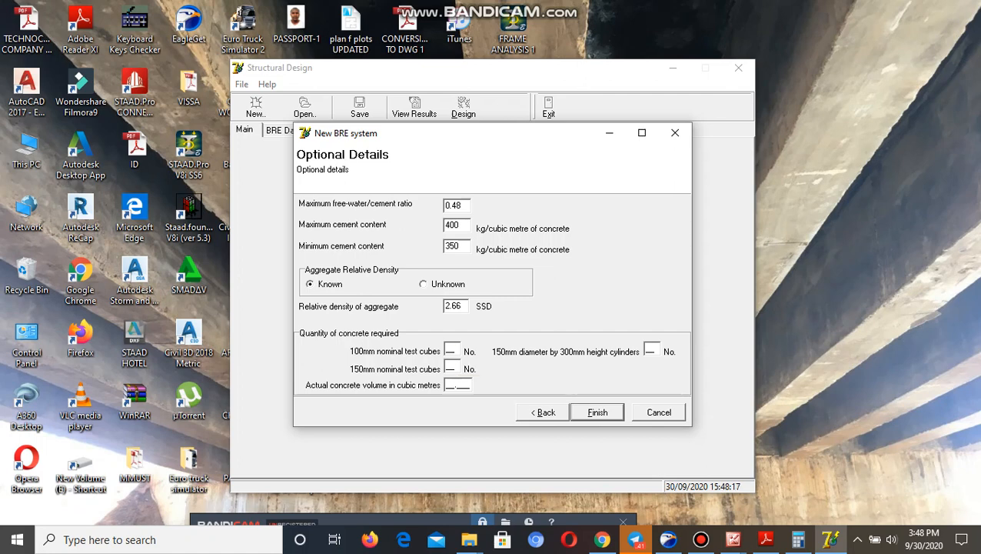
mouse_move(449, 384)
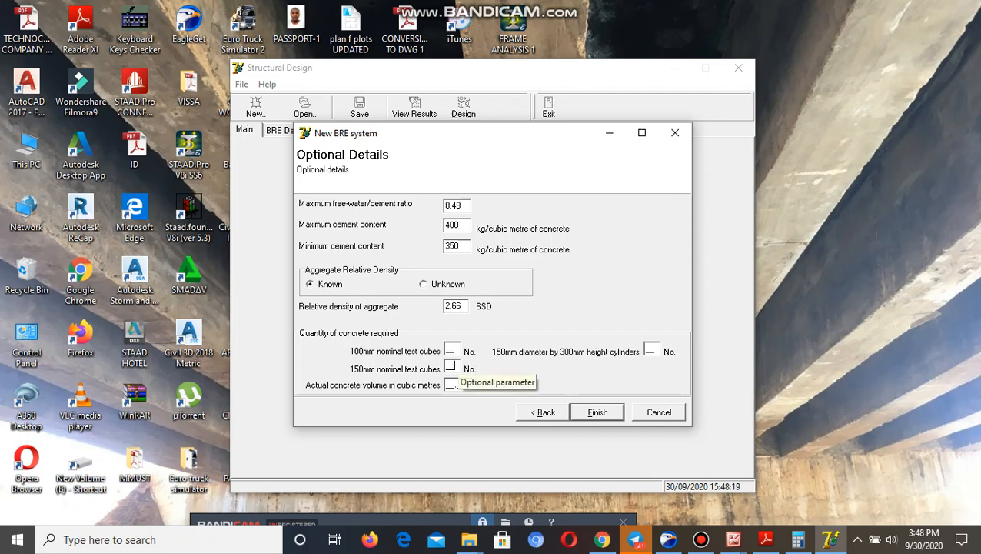
click(452, 369)
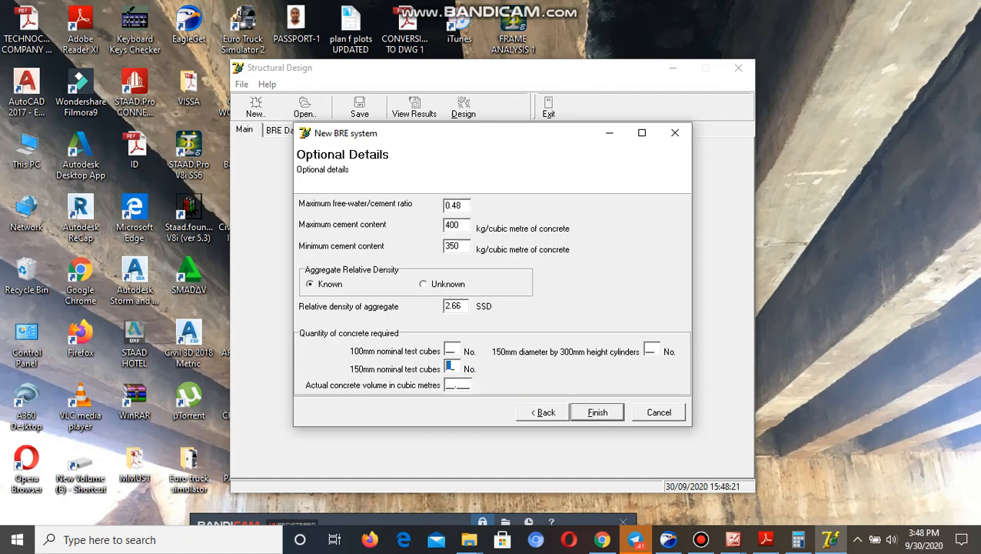
text(6)
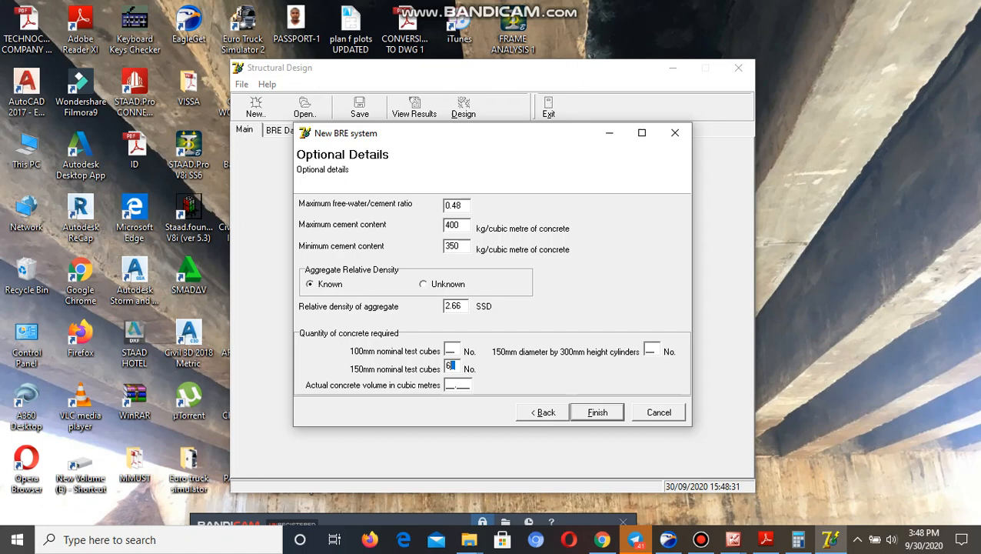
click(596, 412)
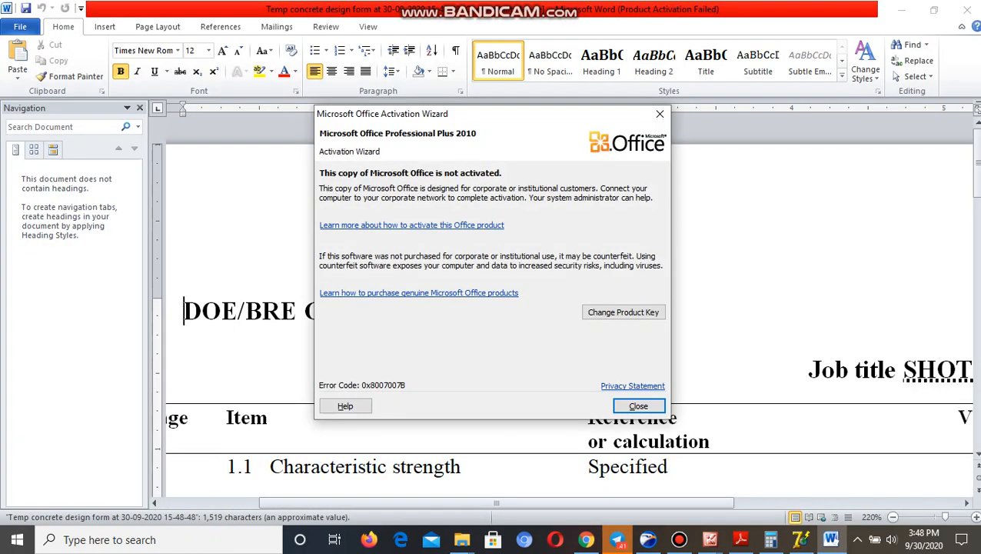
Retitle the Word design form to DOE/BRE SHOTCRETE MIX DESIGN after dismissing the activation wizard.
click(637, 406)
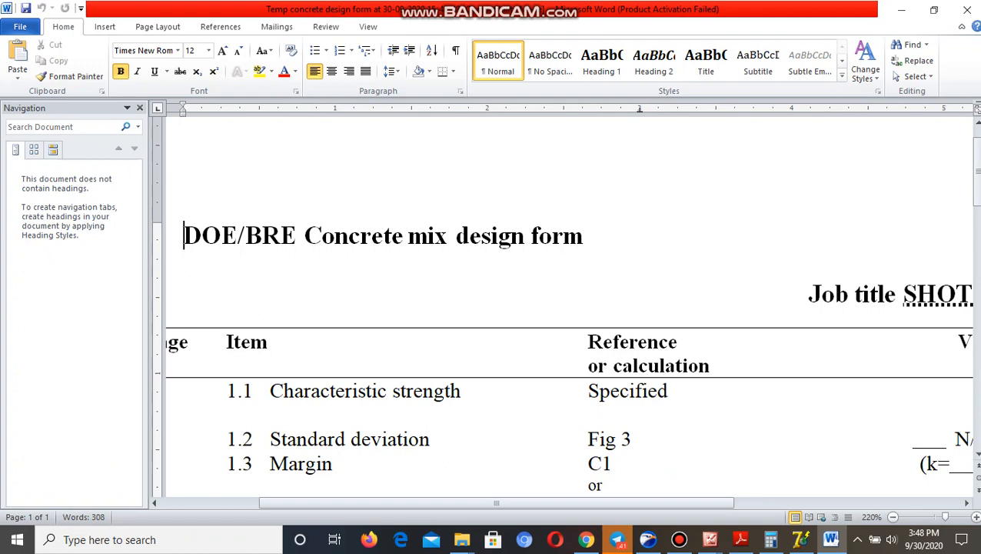
click(583, 235)
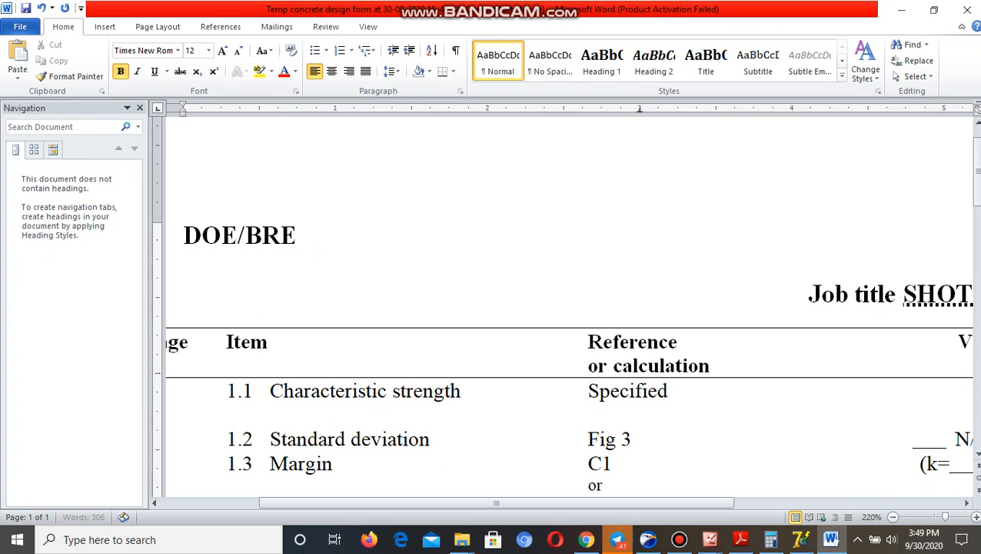
text(SH)
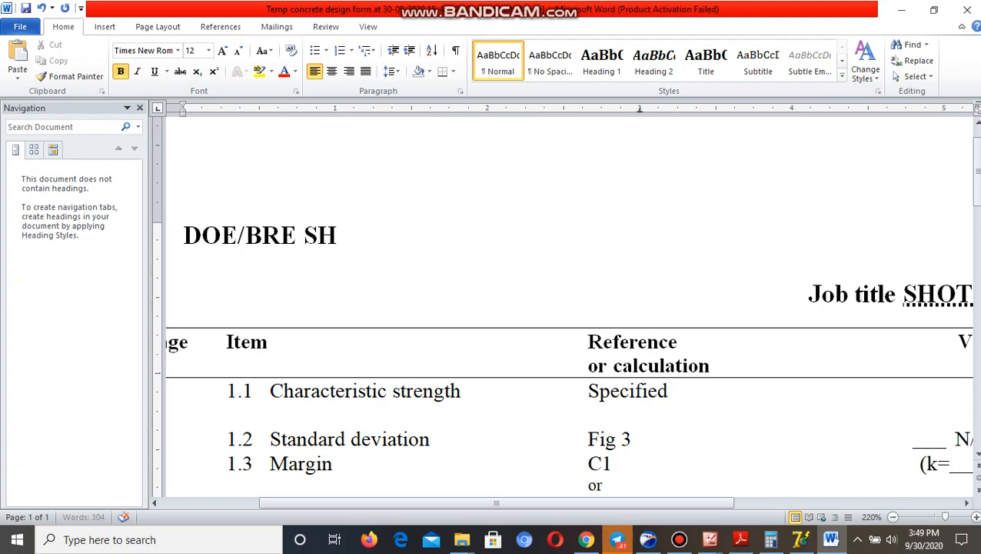
text(OTC)
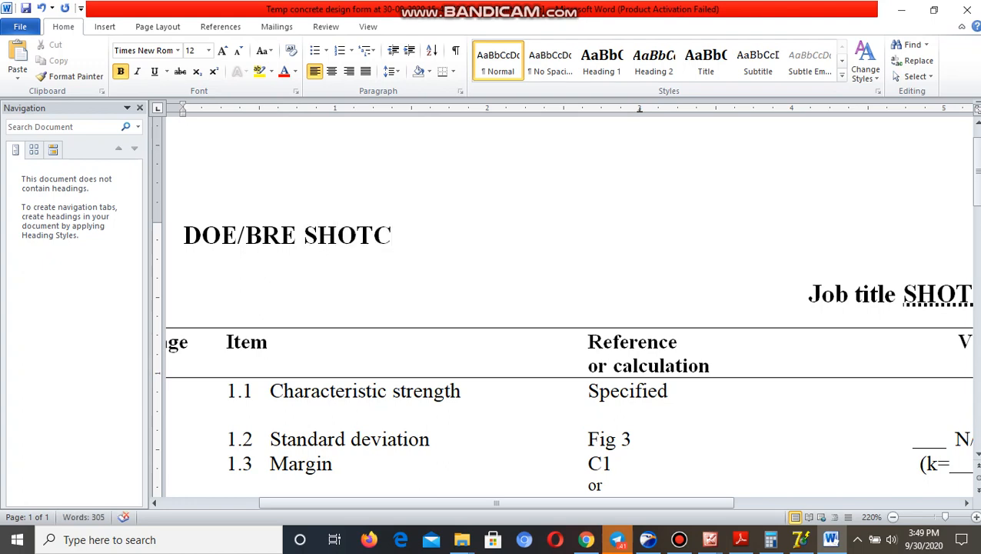
text(RETE)
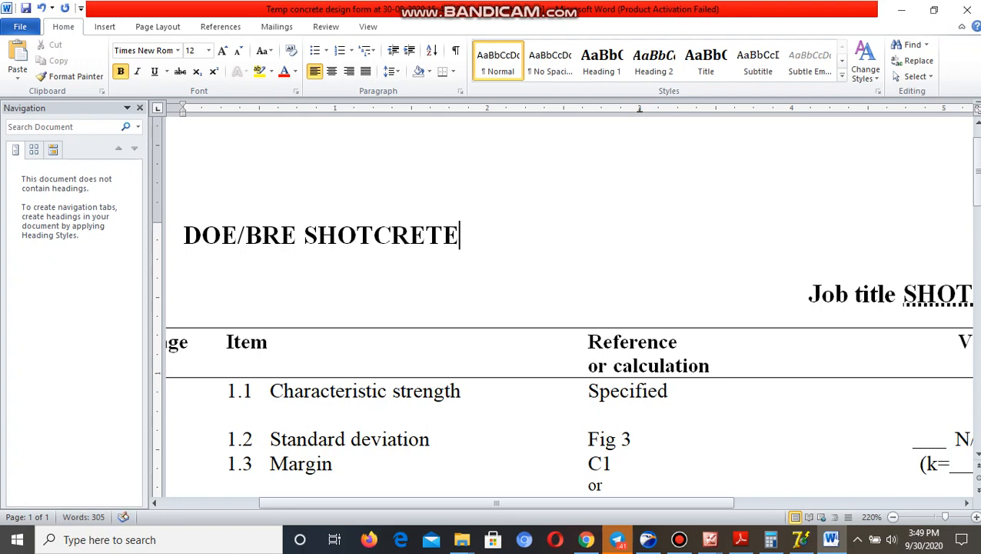
text(MIX)
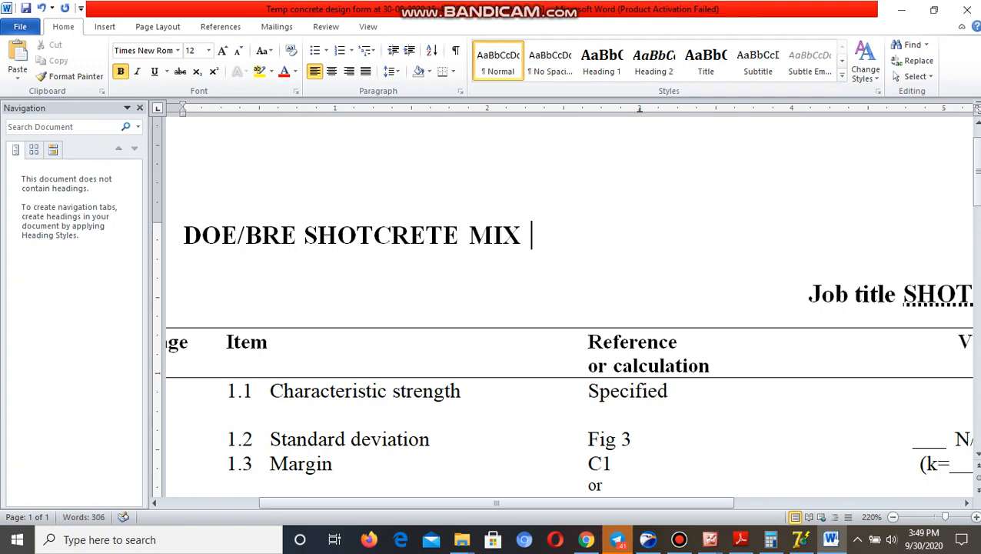
text(DESIGN)
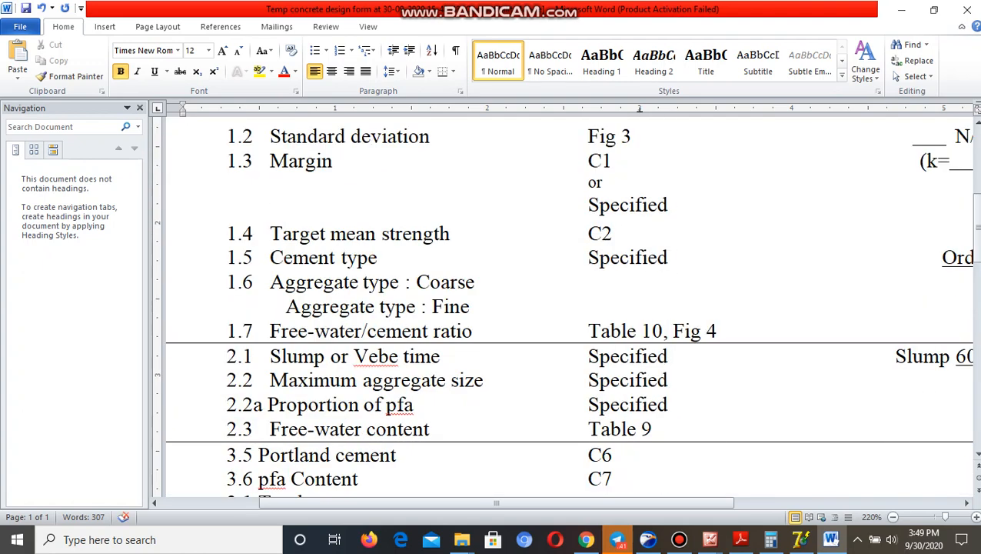
scroll(right, 3)
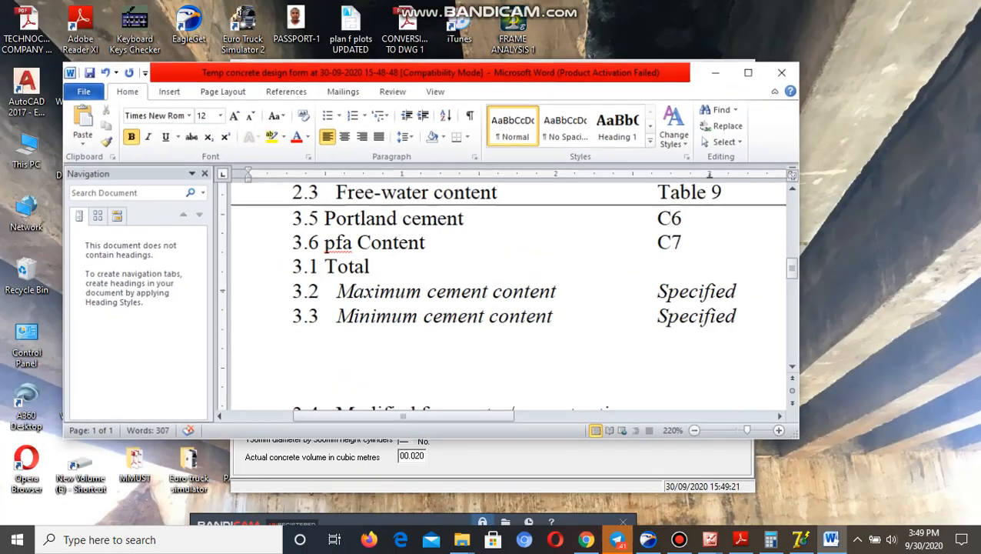
click(748, 72)
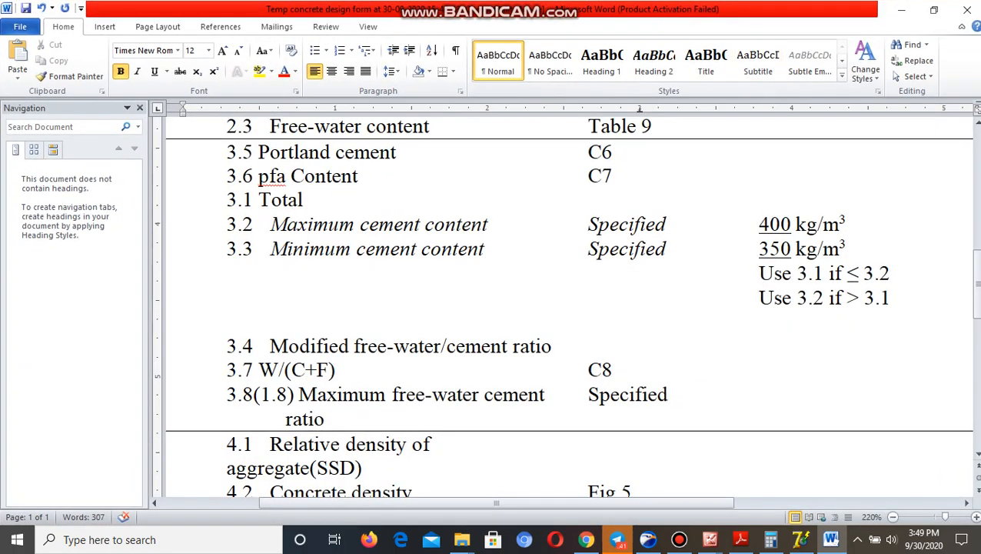
scroll(down, 3)
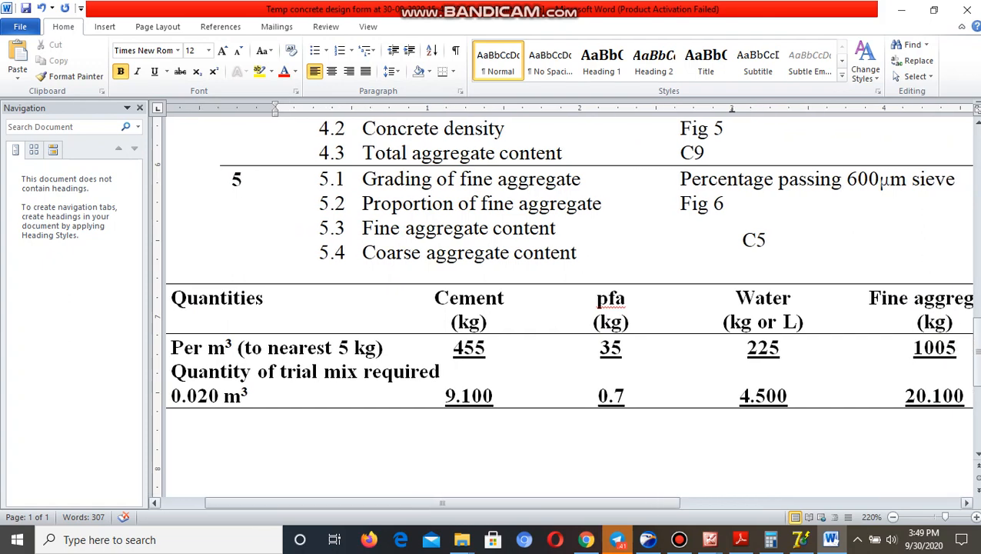
scroll(right, 3)
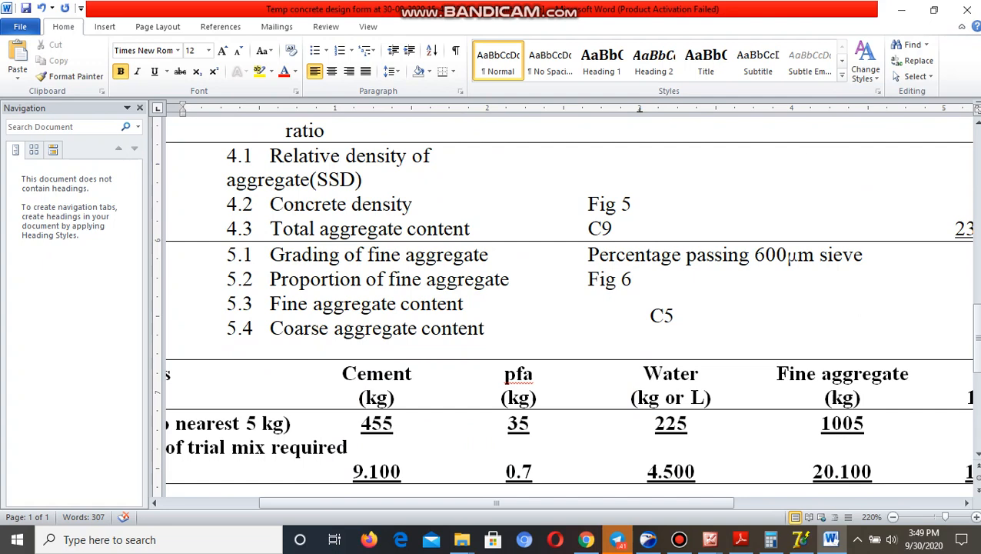
scroll(down, 3)
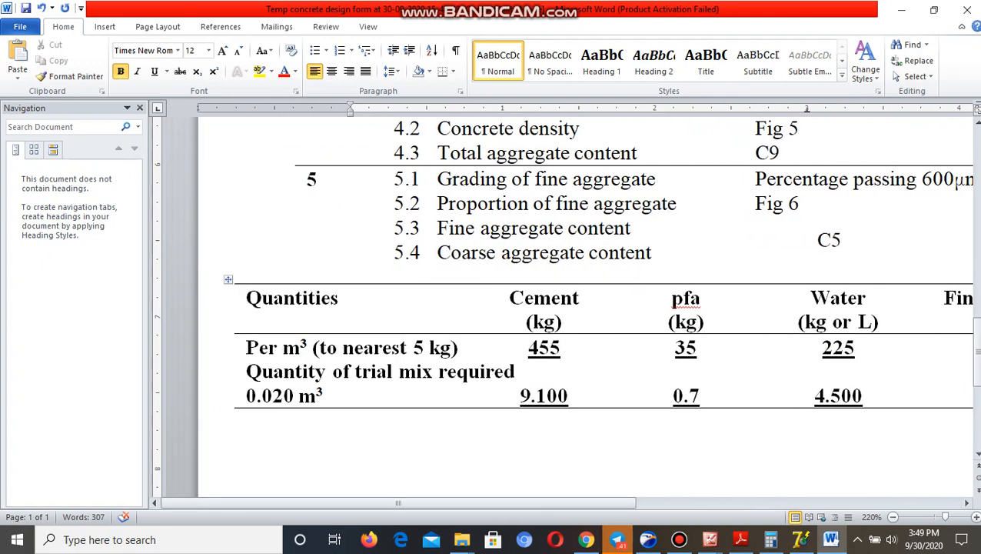
scroll(right, 3)
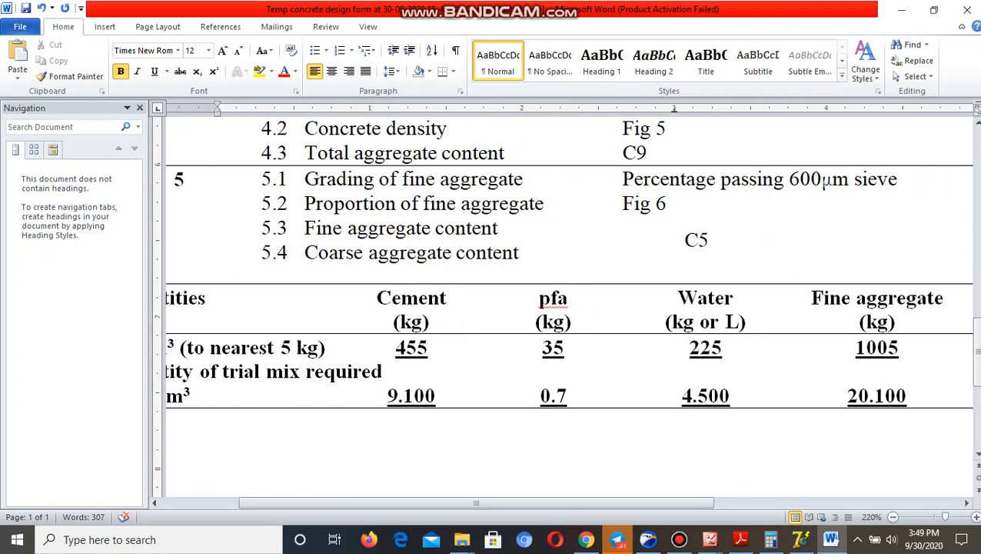
scroll(right, 3)
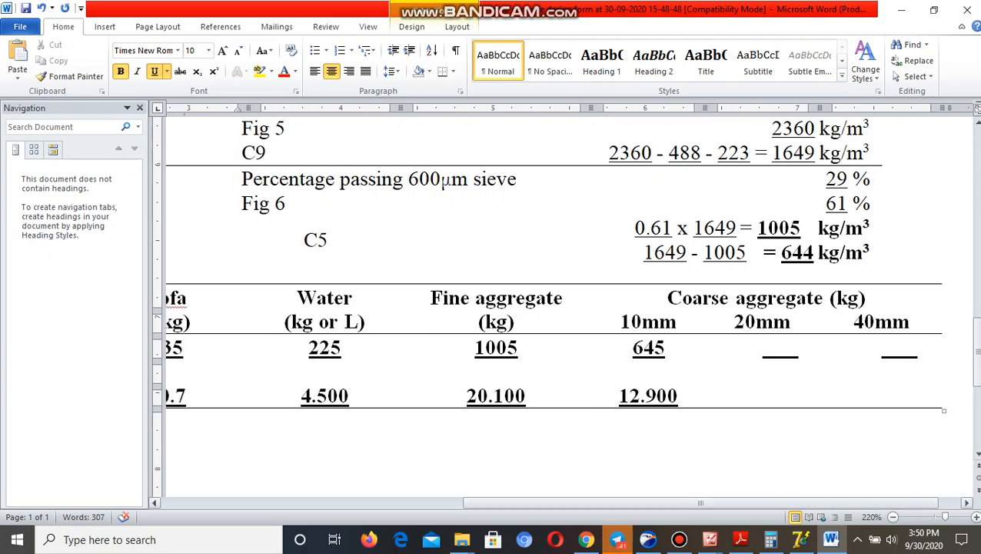
scroll(left, 3)
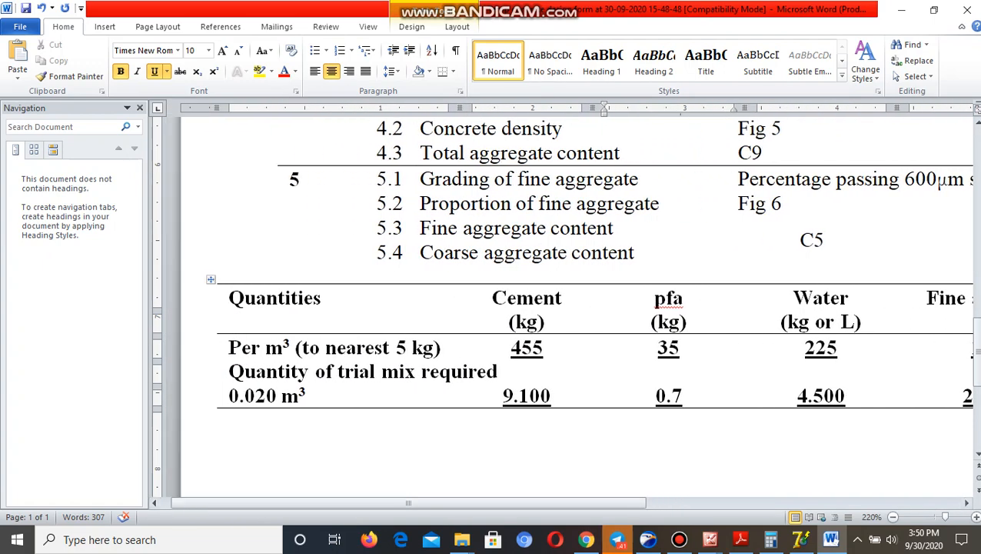
click(679, 348)
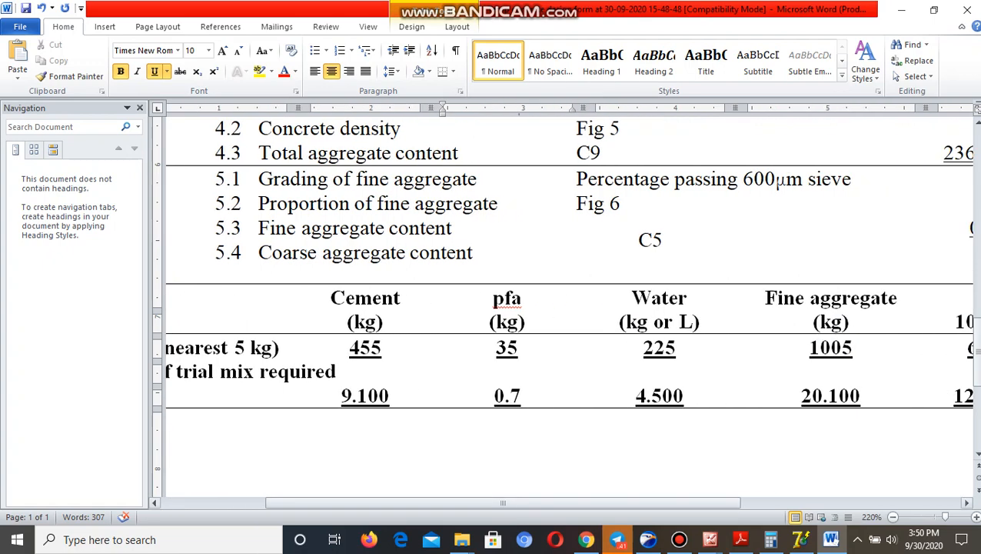
scroll(right, 3)
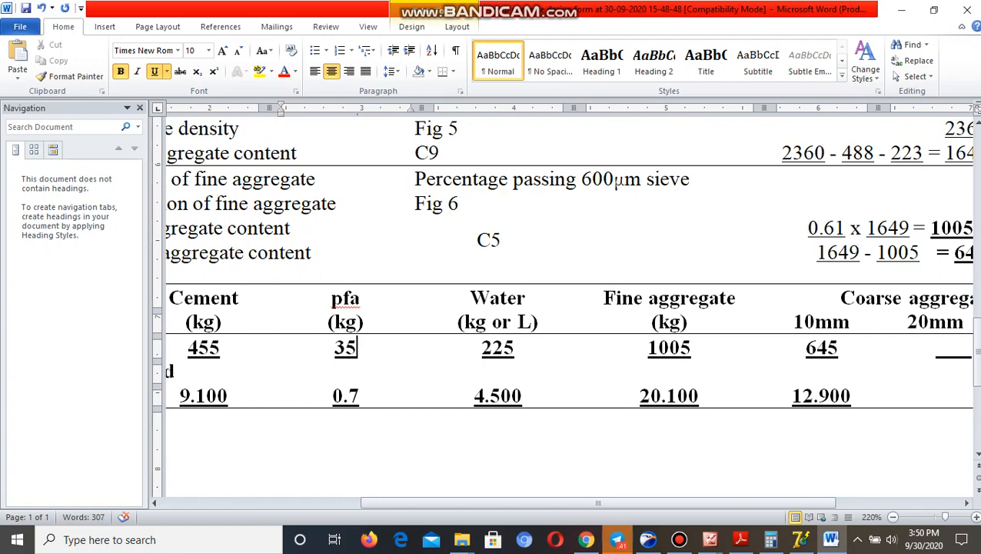
scroll(right, 3)
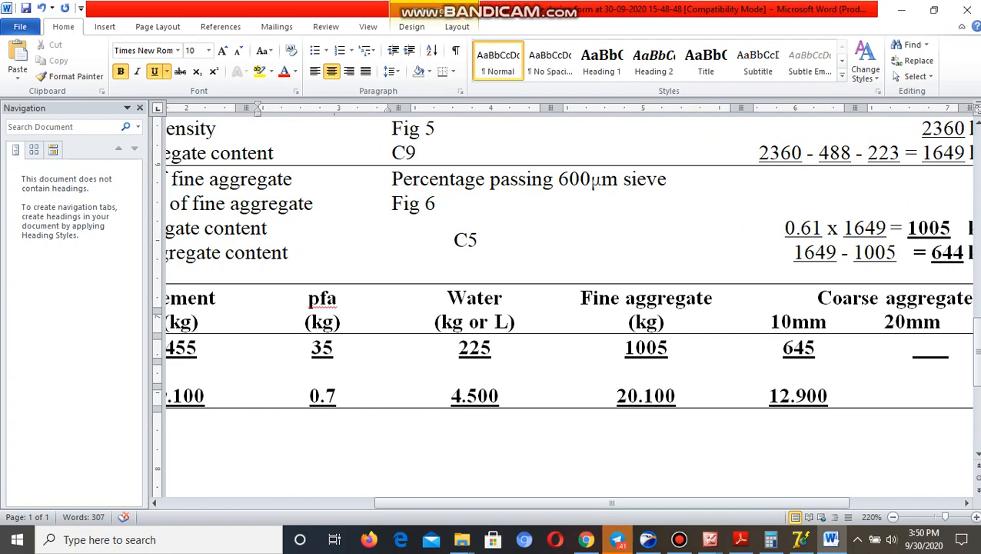
scroll(down, 3)
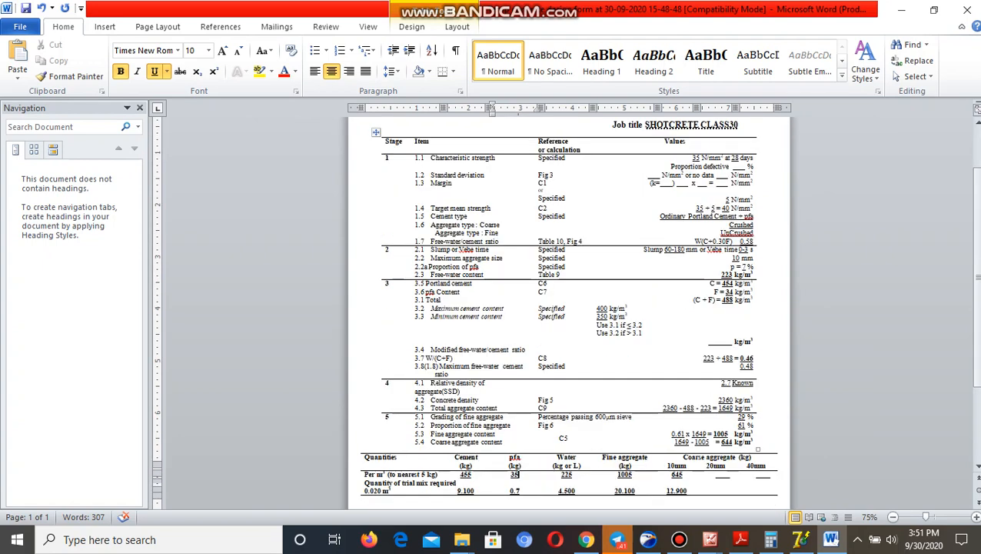
Scroll through the completed design form and maximize the Word window again.
scroll(down, 3)
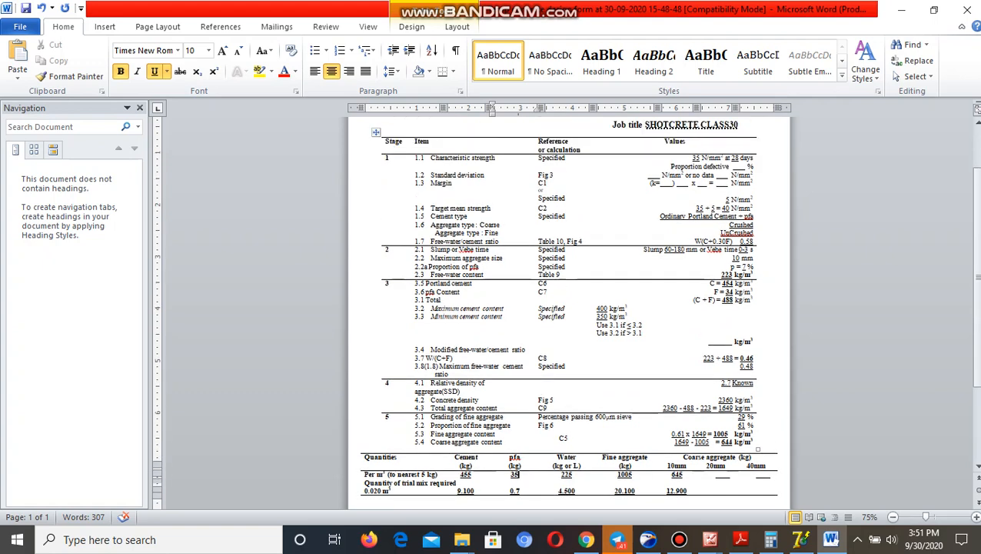
scroll(down, 3)
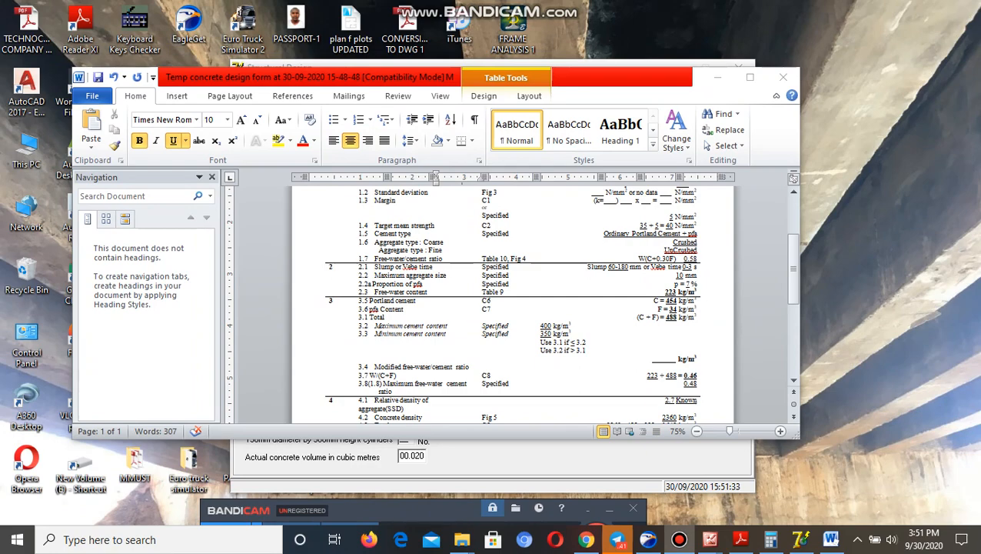
click(751, 77)
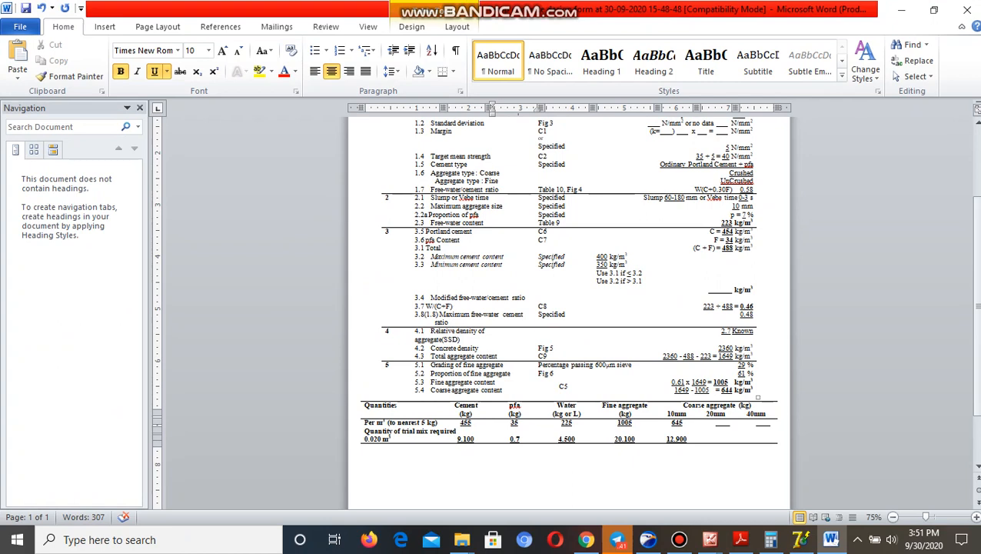